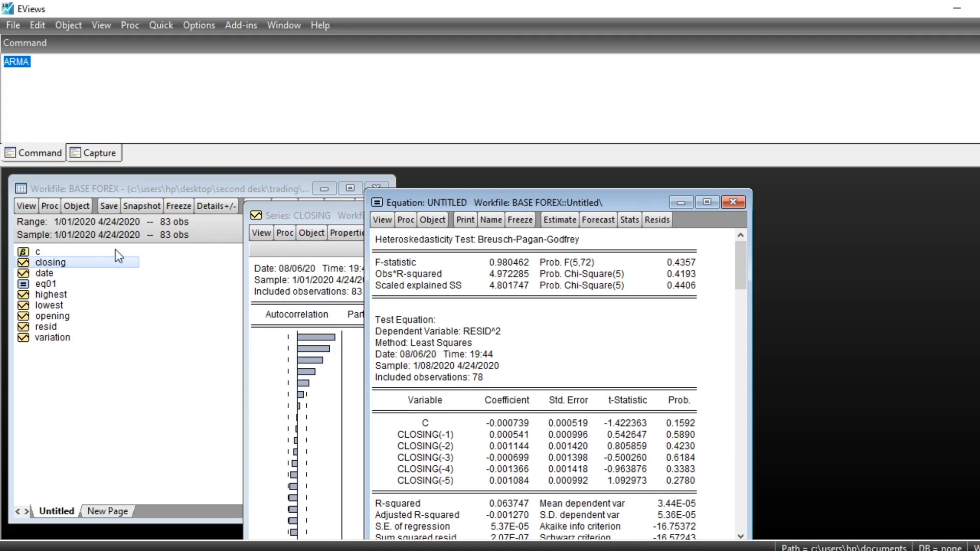
mouse_move(336, 206)
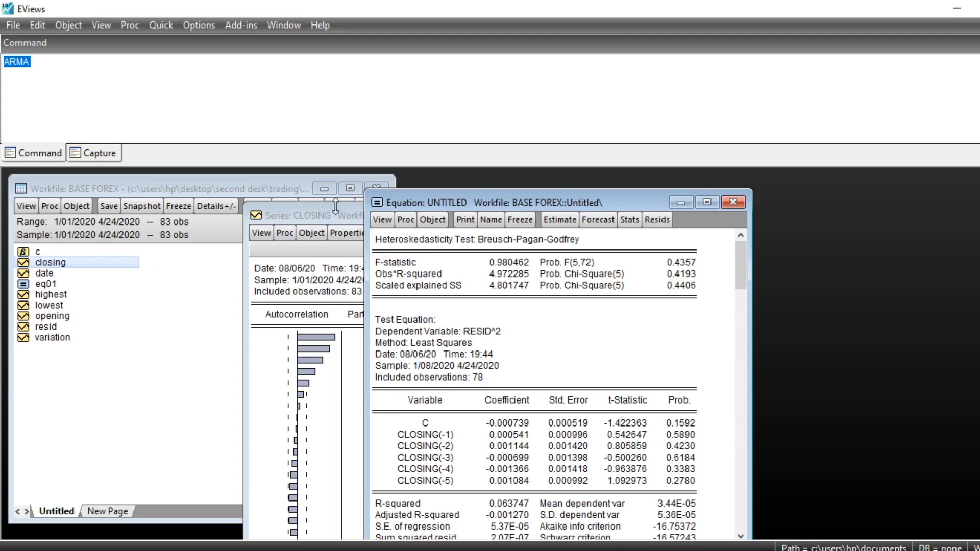
Step: Bring the BASE FOREX workfile window in front of the test output
left_click(294, 216)
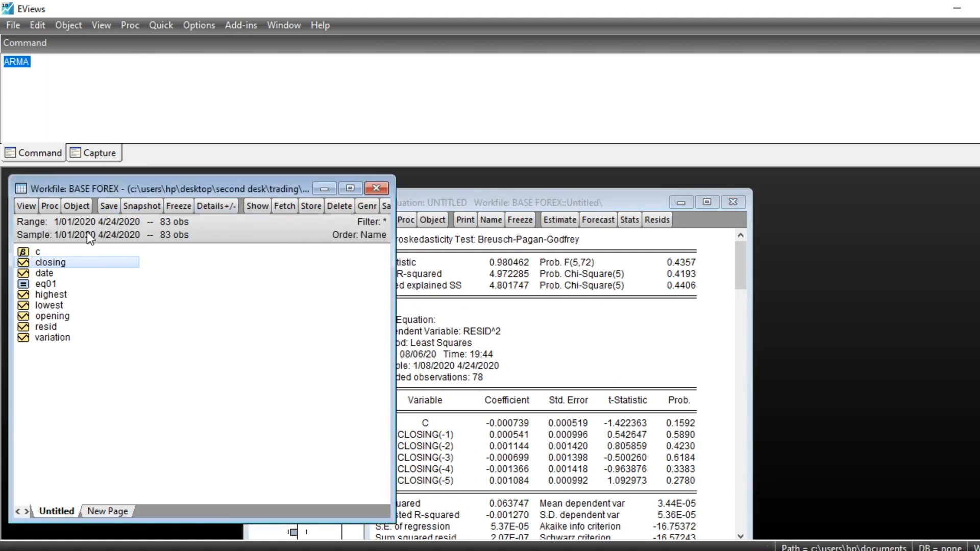
mouse_move(50, 232)
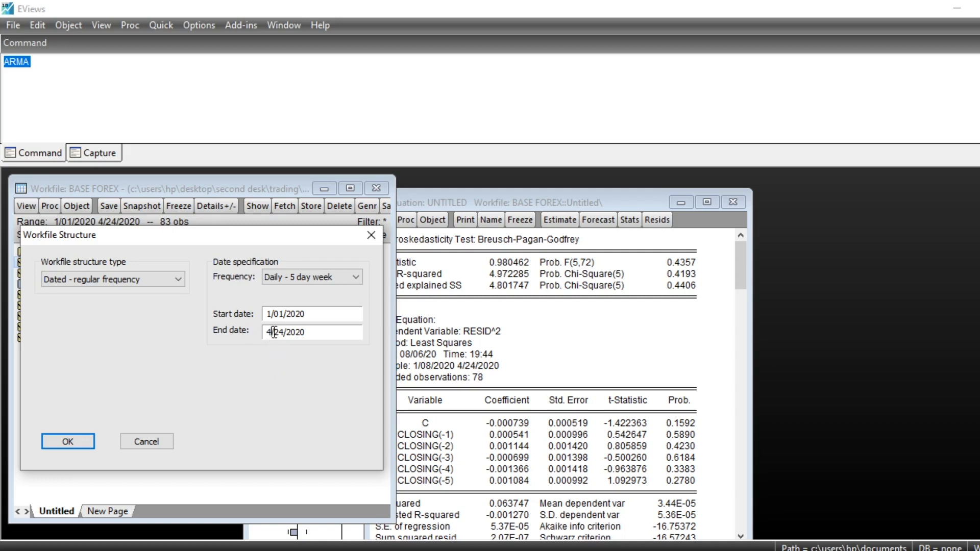
Step: Replace the workfile end date 4/24/2020 with 5/01/2020 and apply the new range
triple_click(301, 332)
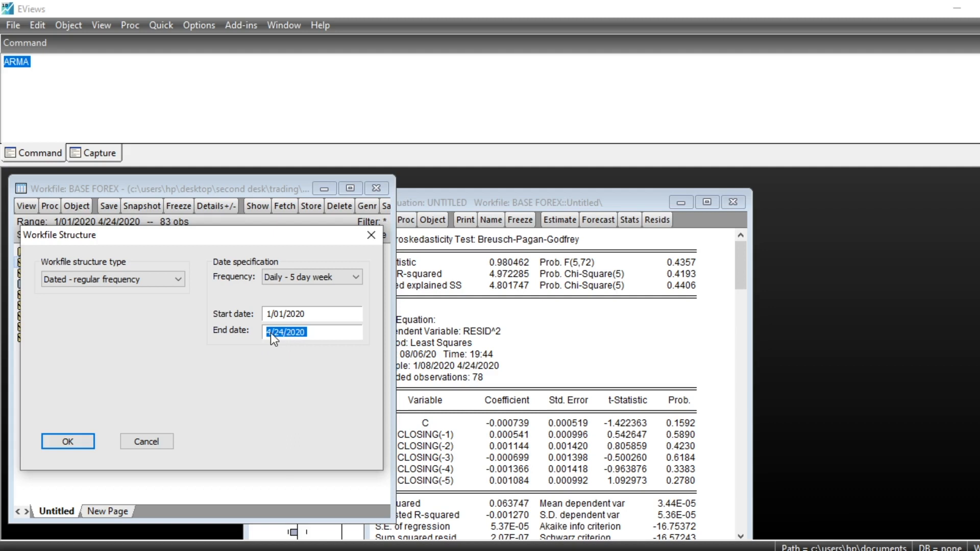
mouse_move(262, 341)
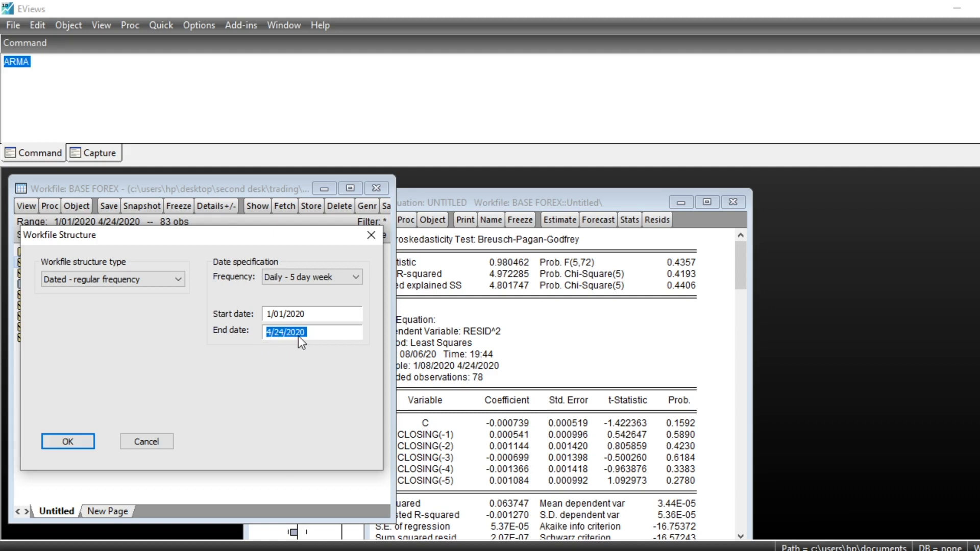
left_click(285, 332)
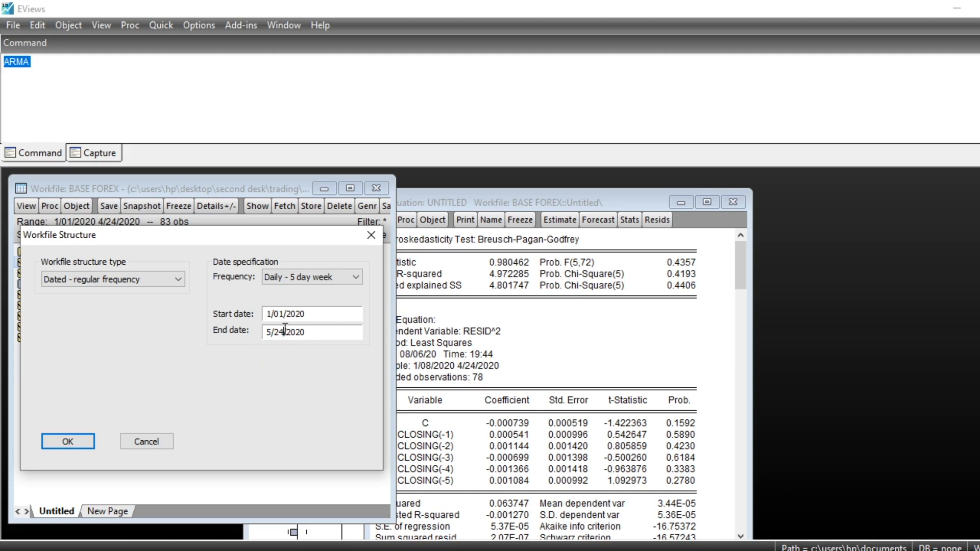
type("5/01/2020")
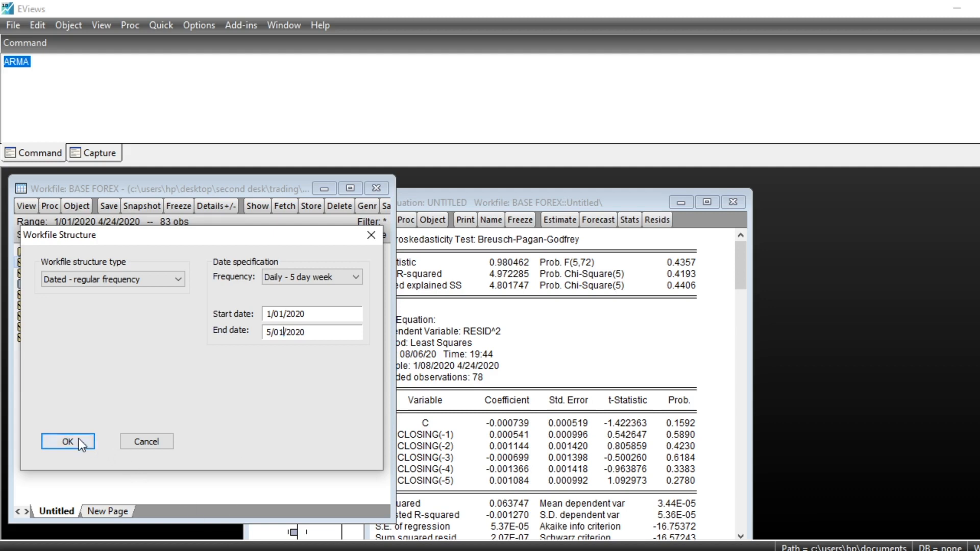
left_click(67, 441)
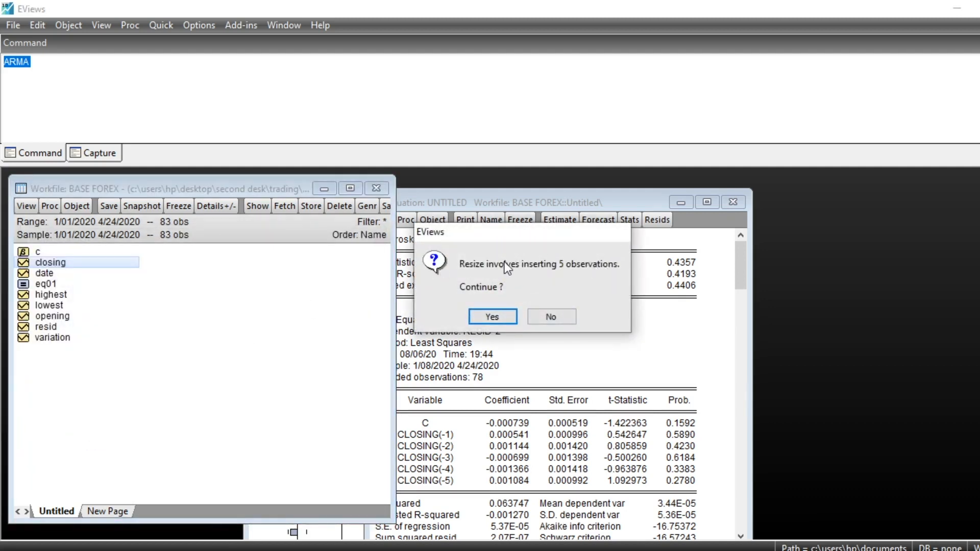
mouse_move(499, 279)
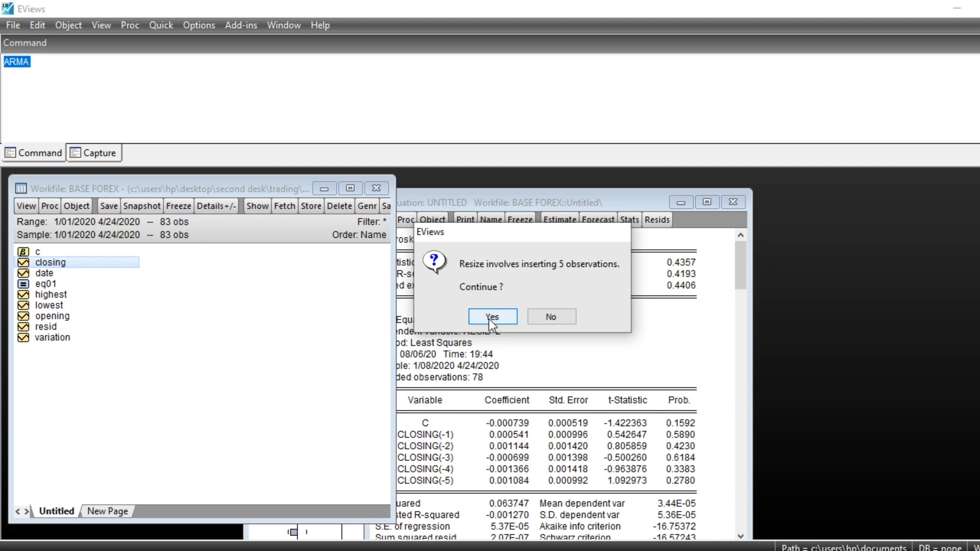
Step: Confirm adding five observations so the workfile runs to 5/01/2020, and refresh the CLOSING correlogram
left_click(492, 317)
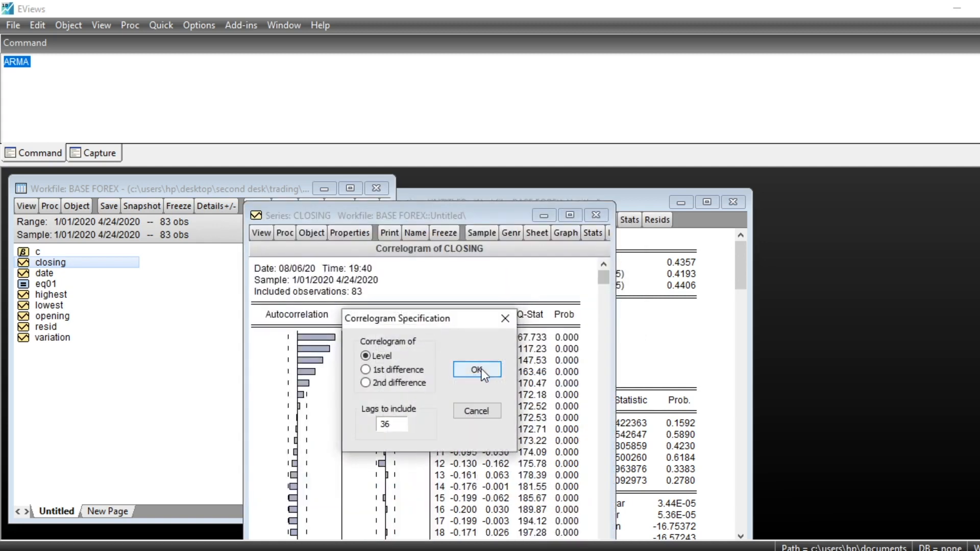
left_click(476, 370)
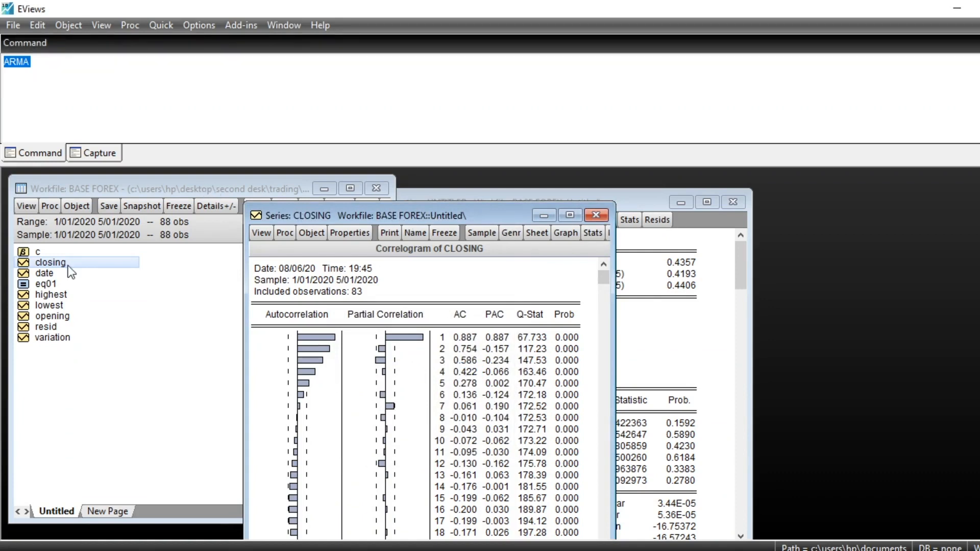
mouse_move(124, 262)
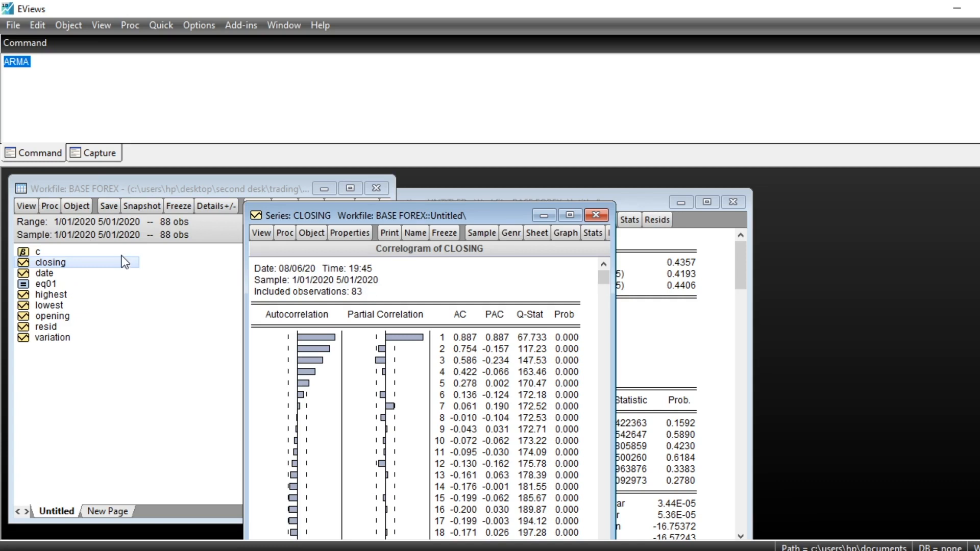
Step: View the CLOSING series as a spreadsheet and scroll to the NA rows through 5/01/2020
left_click(261, 233)
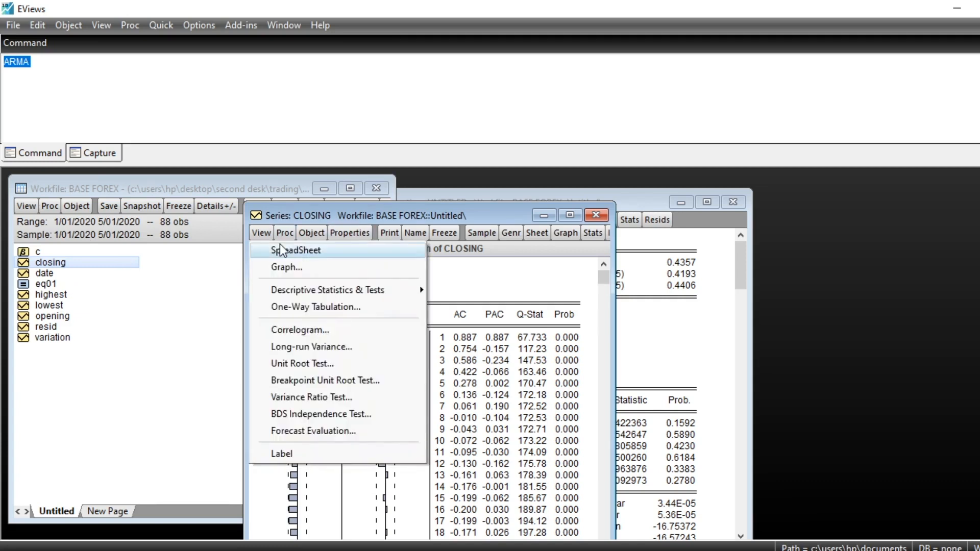
left_click(296, 250)
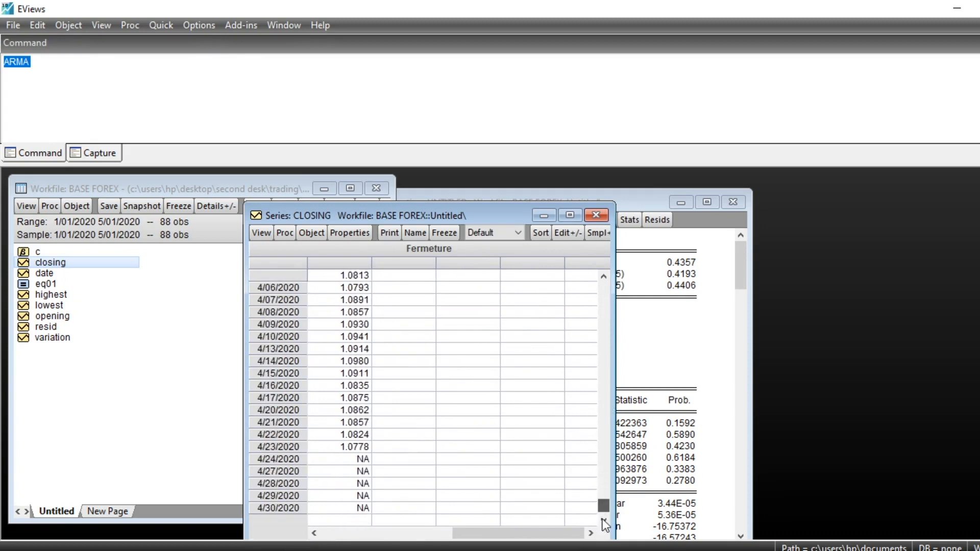
scroll("down", 3)
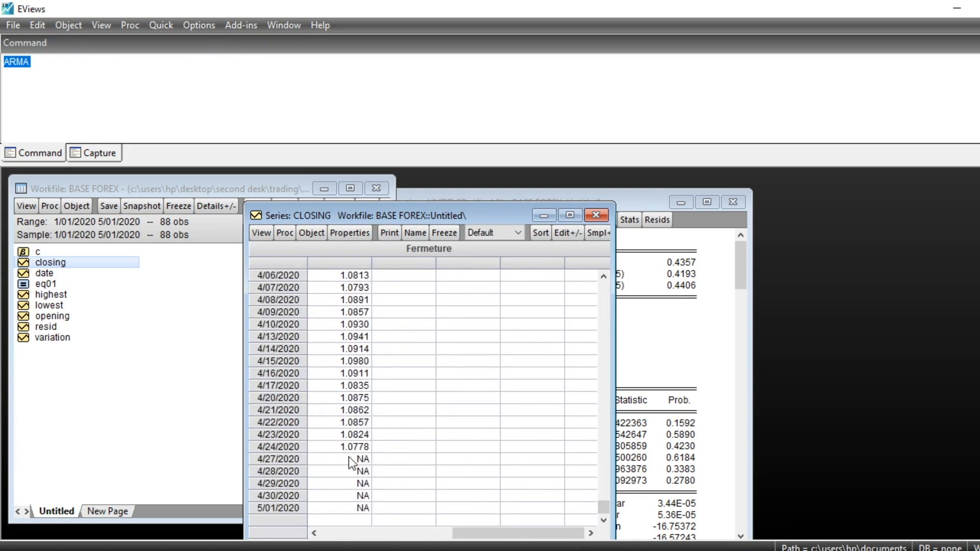
mouse_move(359, 518)
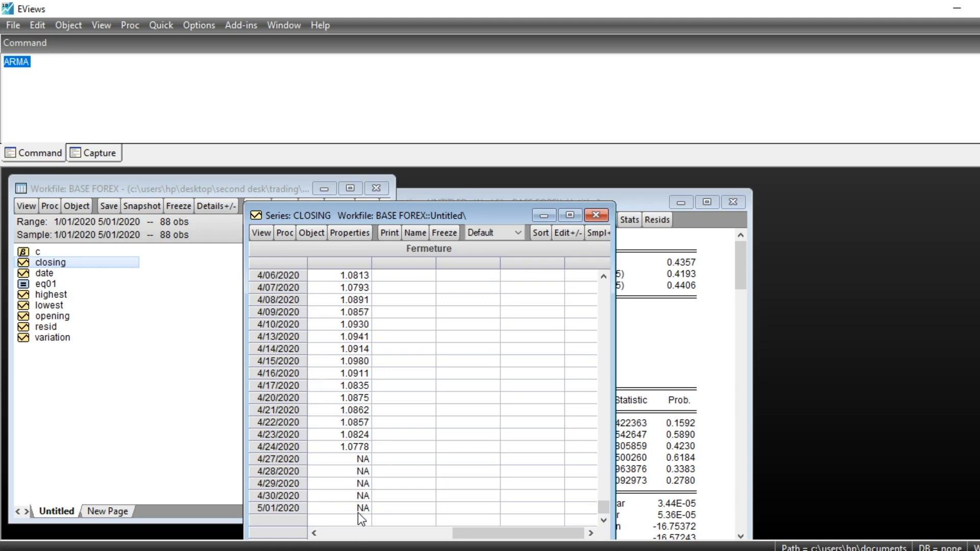
mouse_move(316, 360)
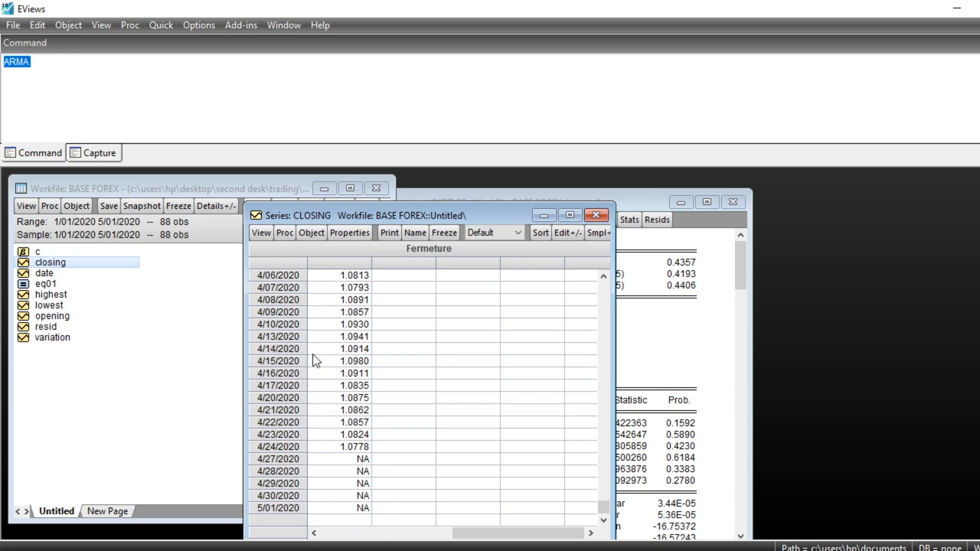
mouse_move(429, 173)
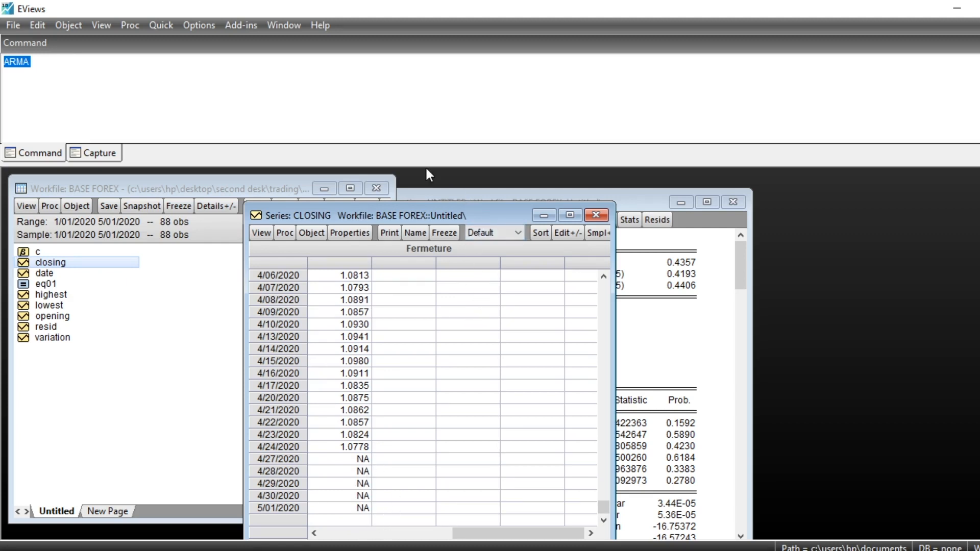
mouse_move(581, 191)
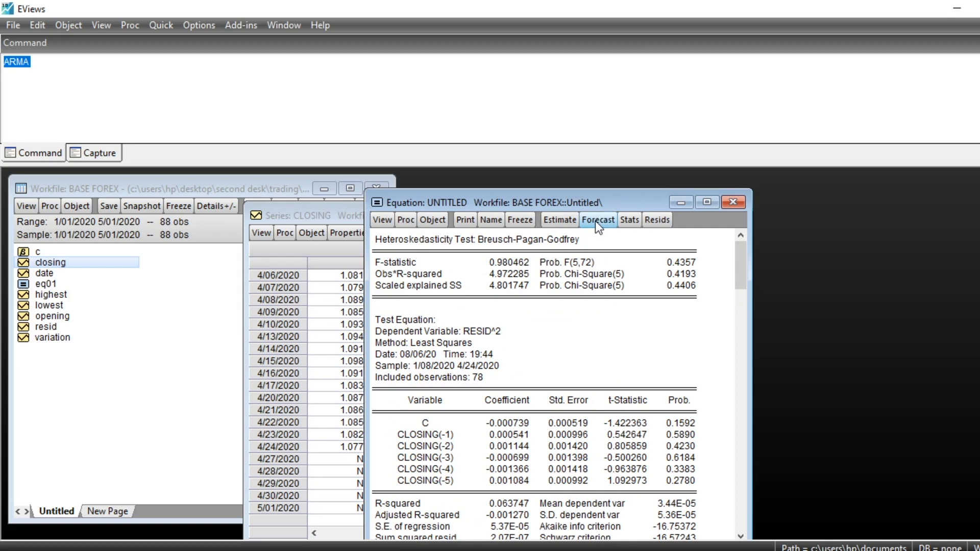
Step: Forecast closingf from 04/25/2020, producing its graph with ±2 S.E. bands, then return to the series list
left_click(598, 219)
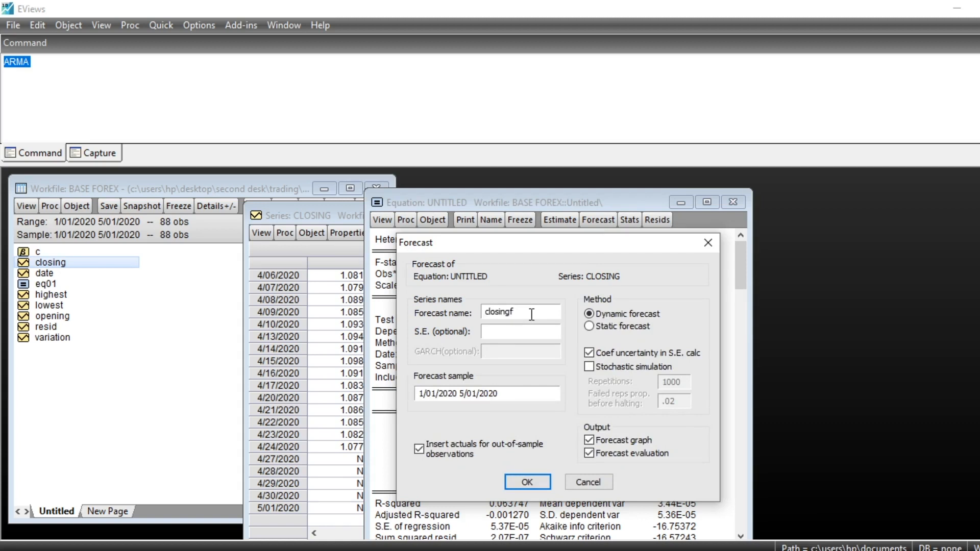
mouse_move(523, 315)
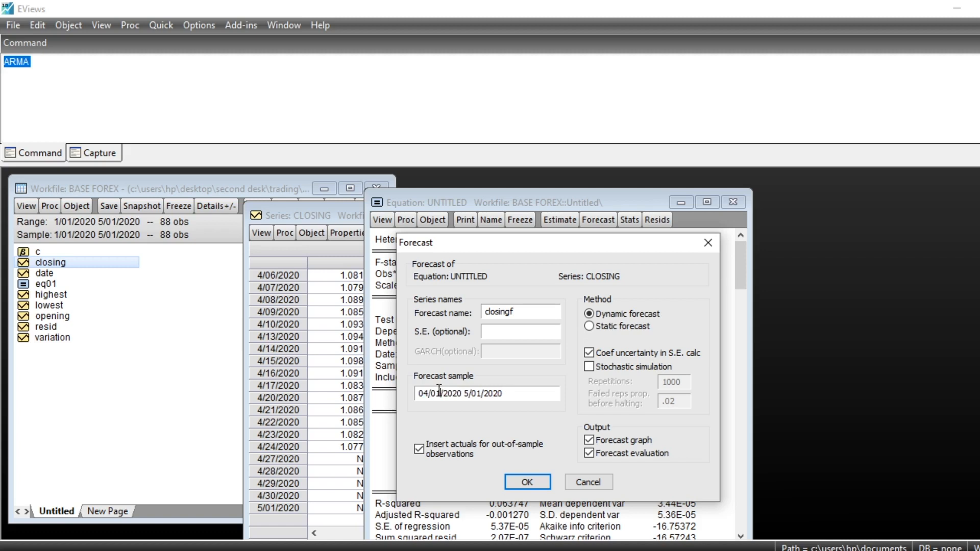
type("04/25/2020")
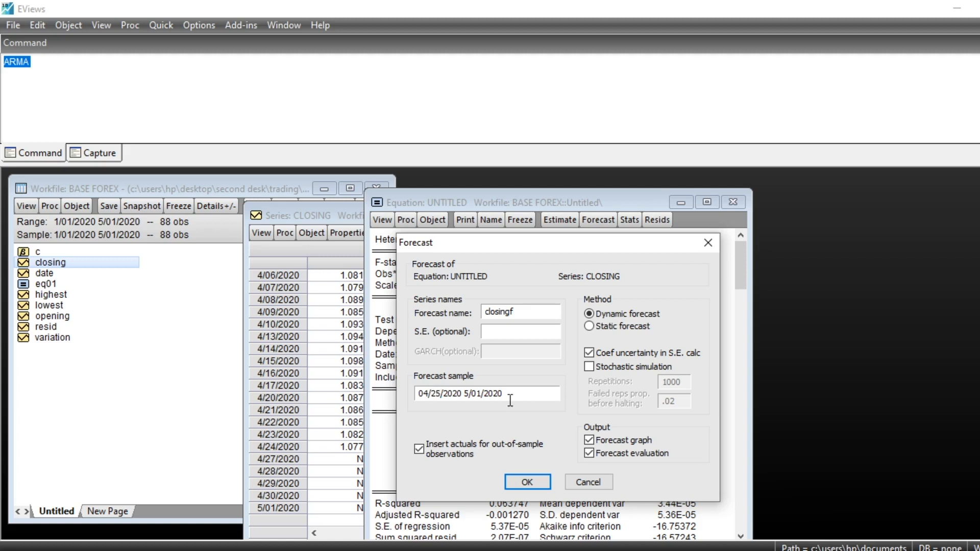
mouse_move(509, 401)
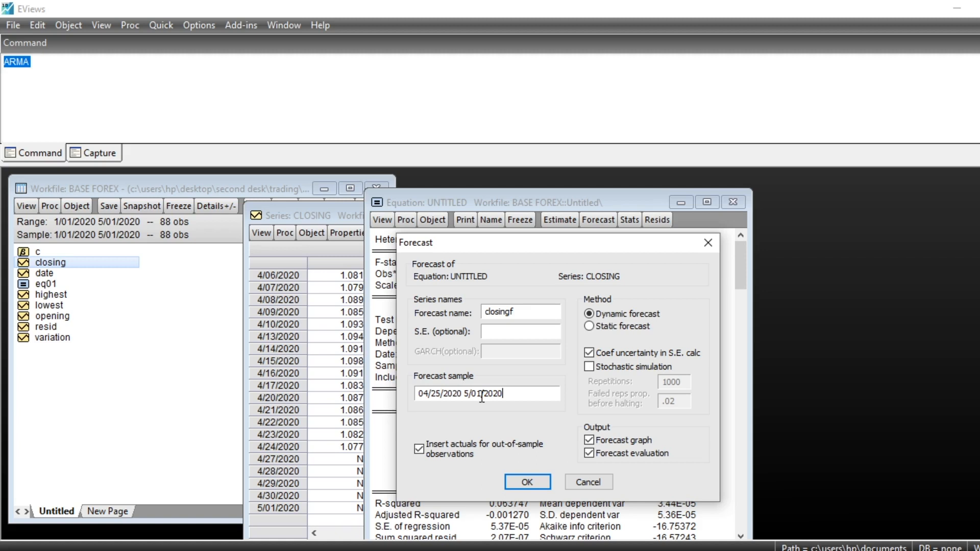
left_click(527, 481)
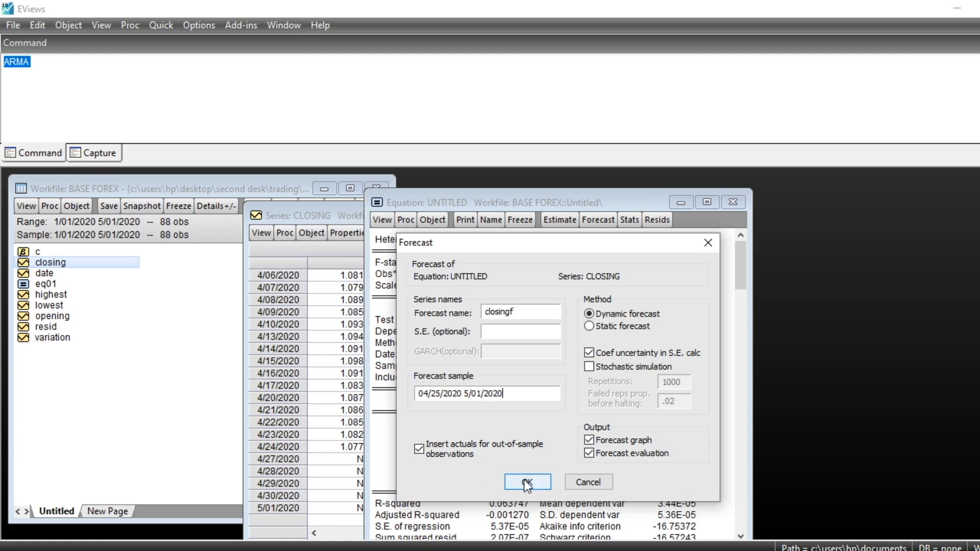
left_click(527, 482)
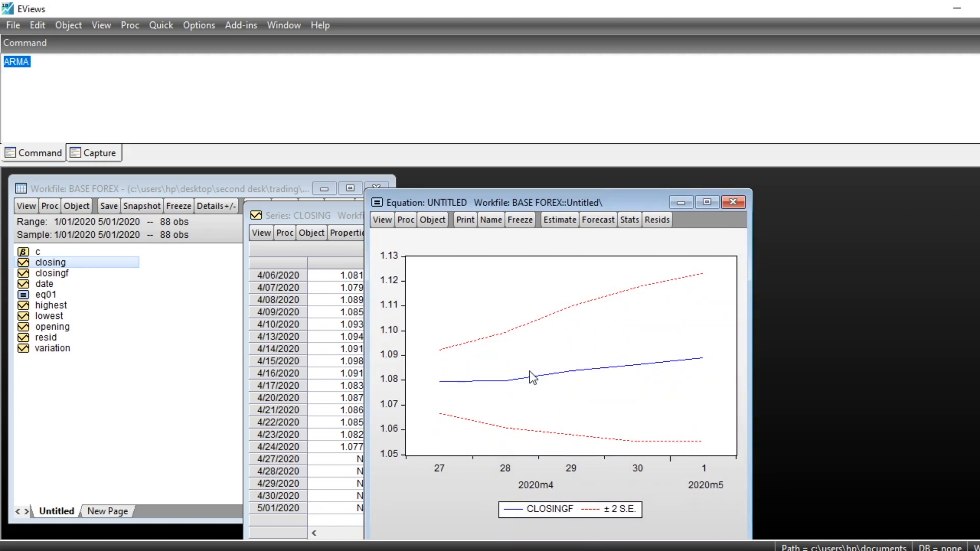
left_click(733, 202)
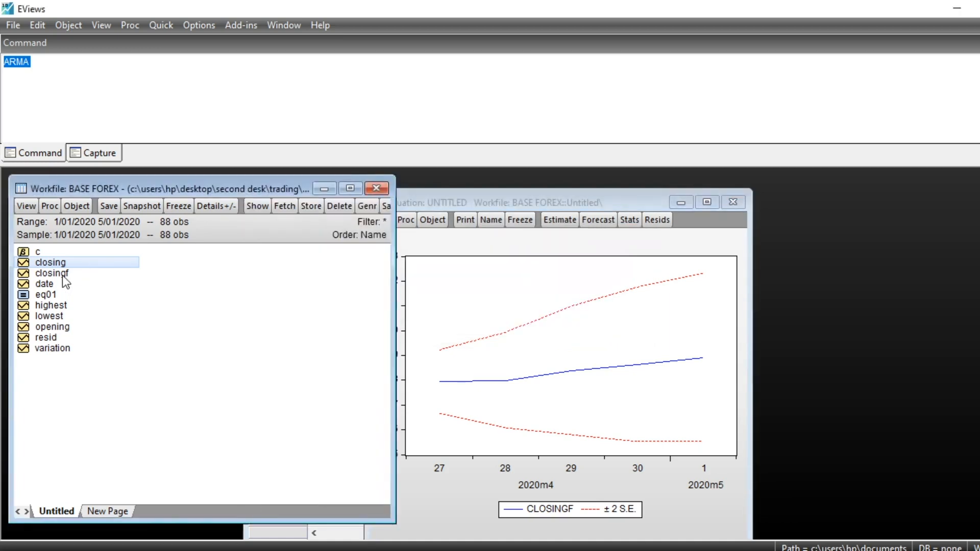
Step: Open closing and closingf as a group and start a graph of the two series
left_click(52, 274)
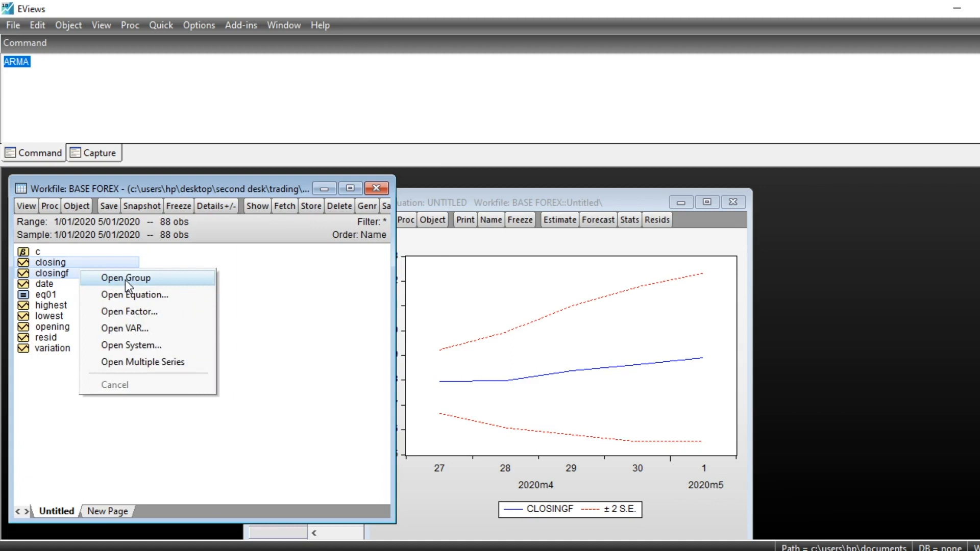
left_click(127, 278)
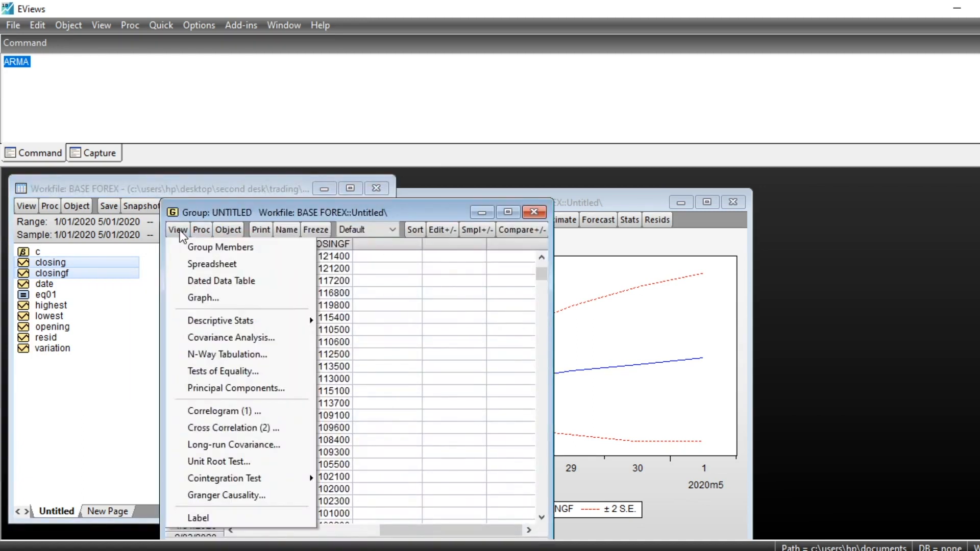
mouse_move(216, 299)
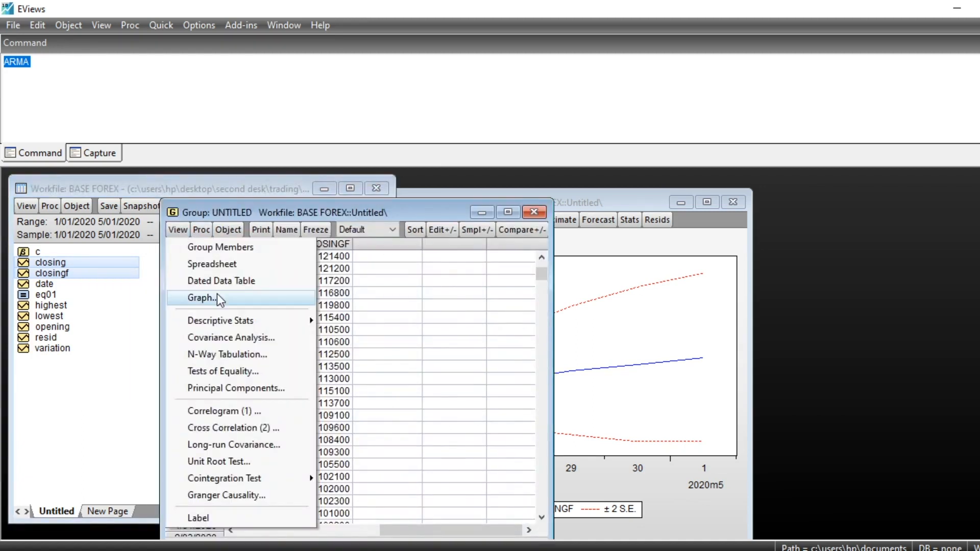
left_click(211, 263)
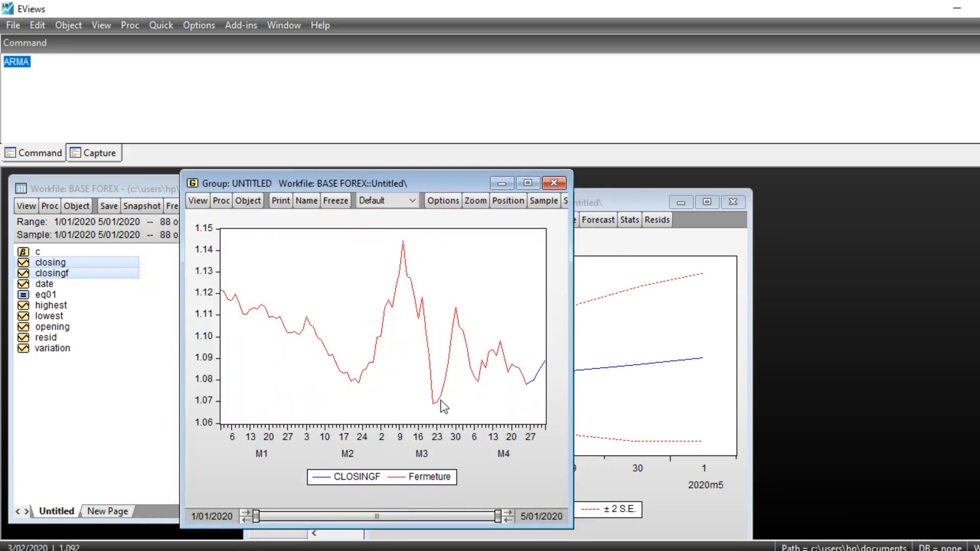
mouse_move(536, 389)
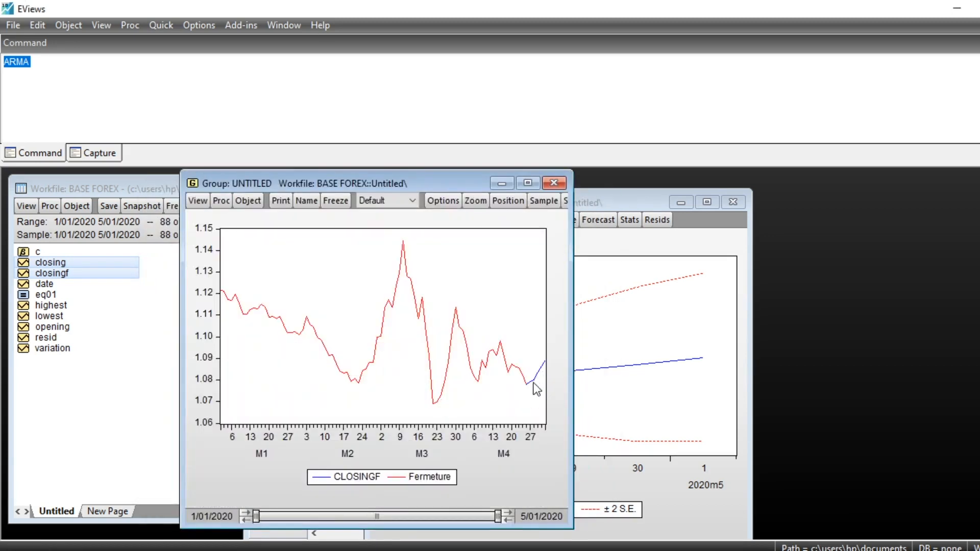
mouse_move(560, 370)
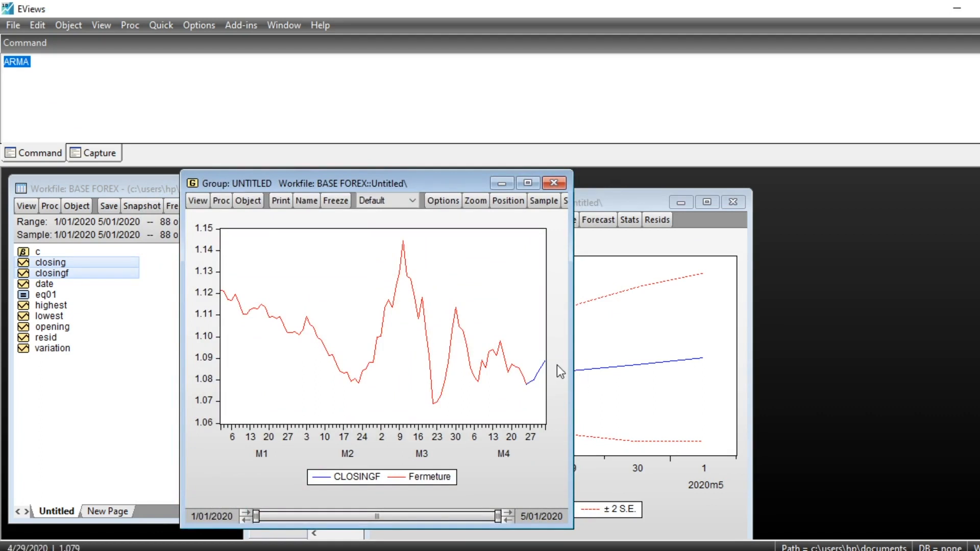
mouse_move(286, 313)
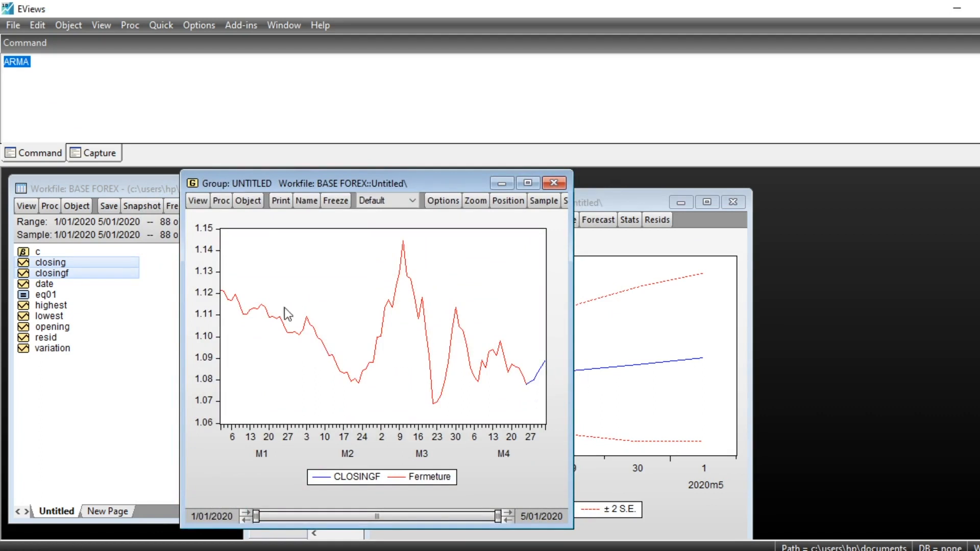
mouse_move(273, 344)
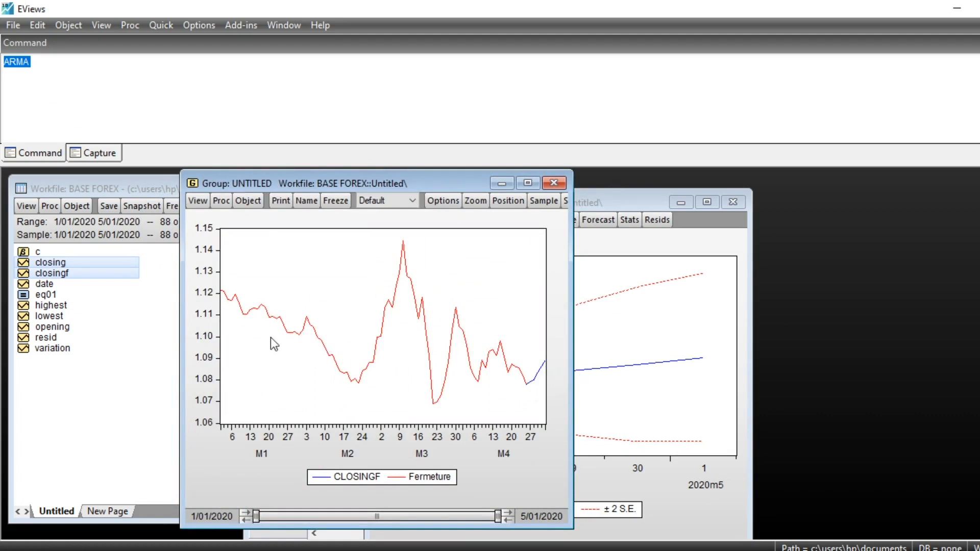
mouse_move(510, 374)
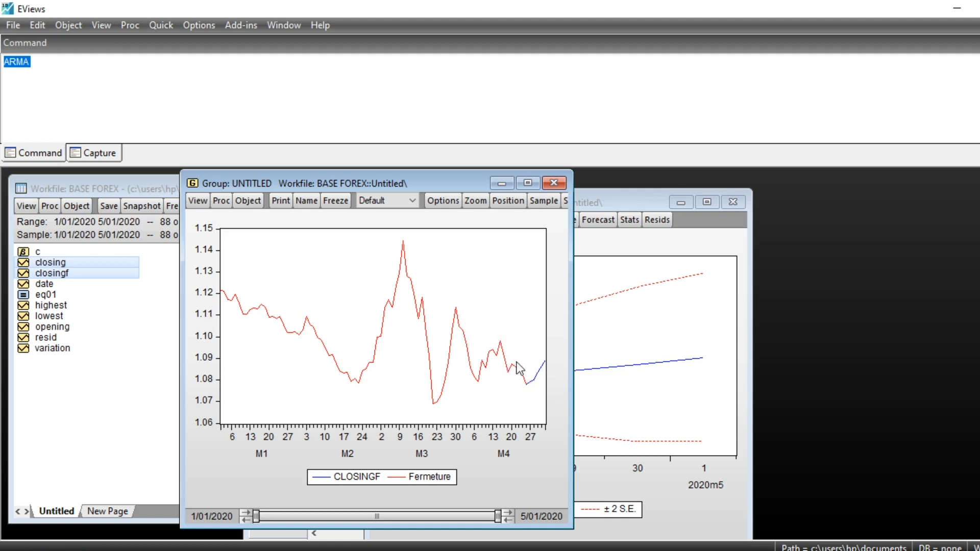
mouse_move(524, 356)
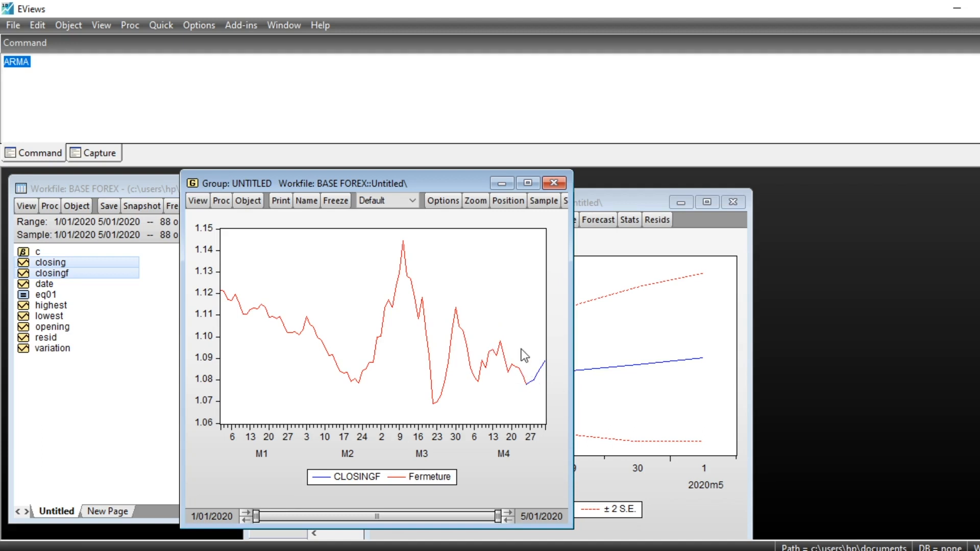
mouse_move(548, 394)
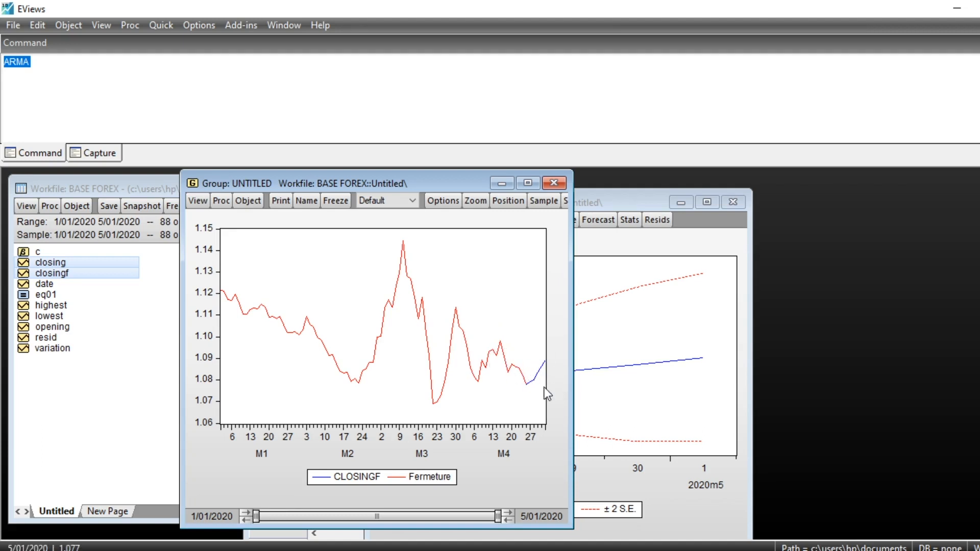
mouse_move(530, 394)
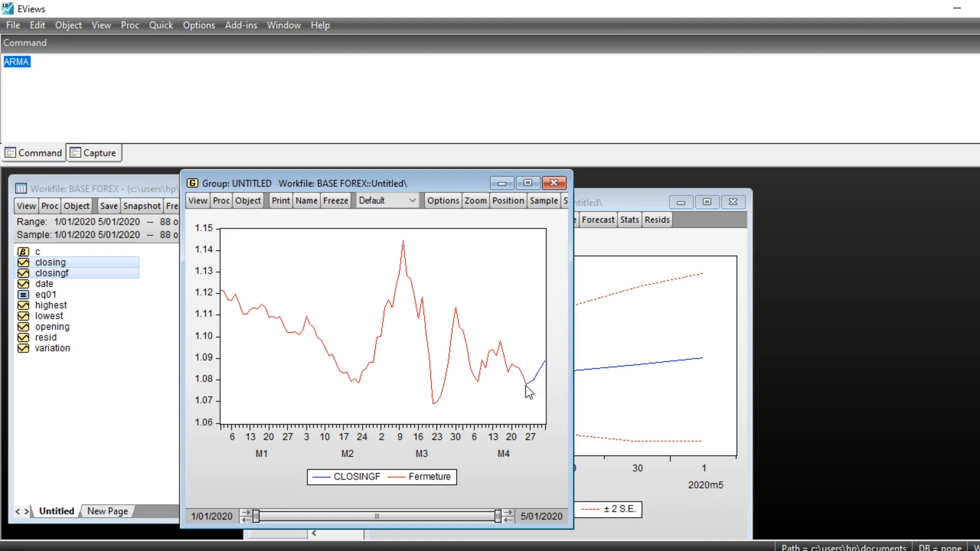
mouse_move(538, 387)
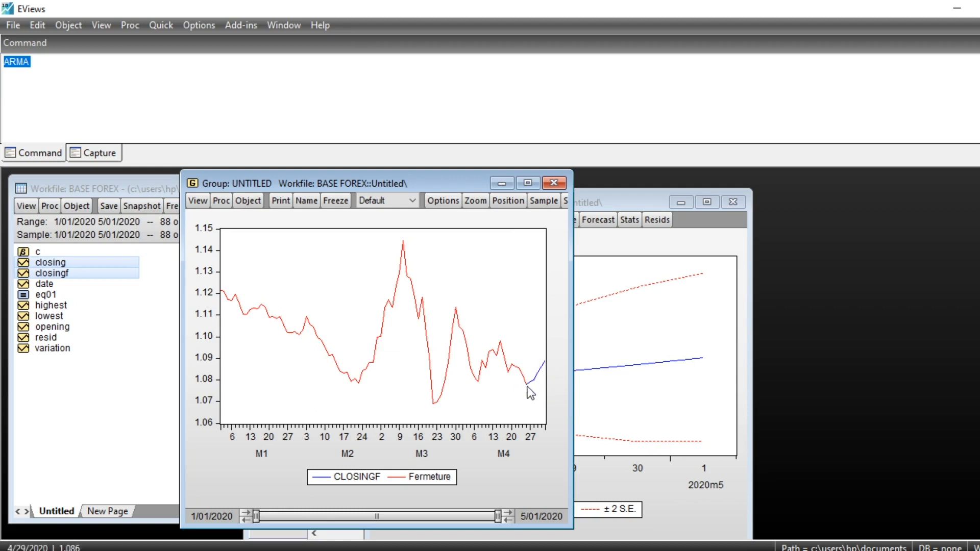
mouse_move(533, 379)
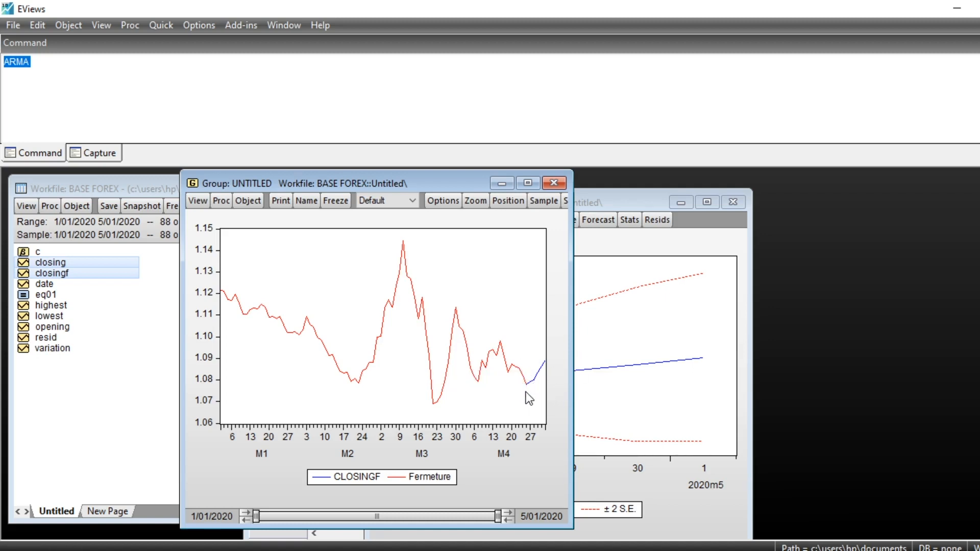
mouse_move(528, 396)
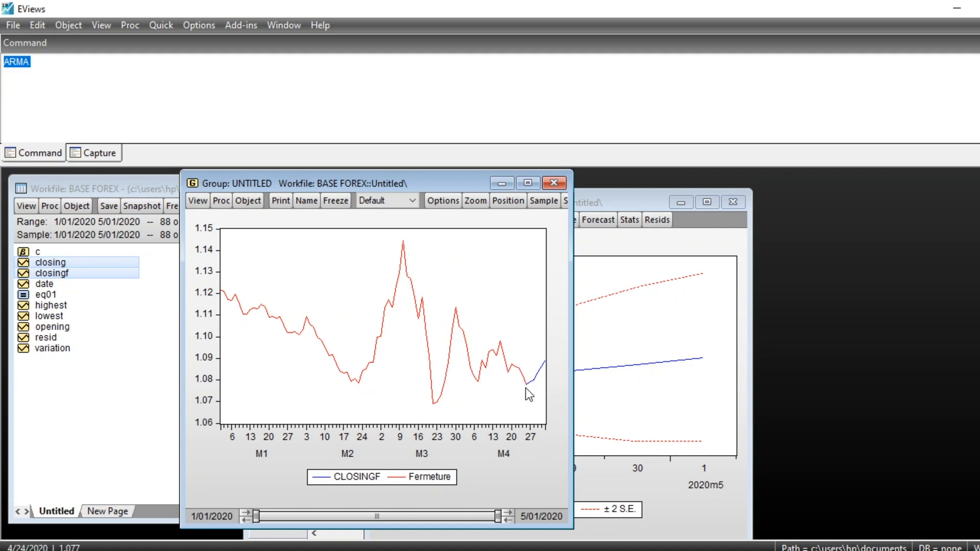
mouse_move(532, 392)
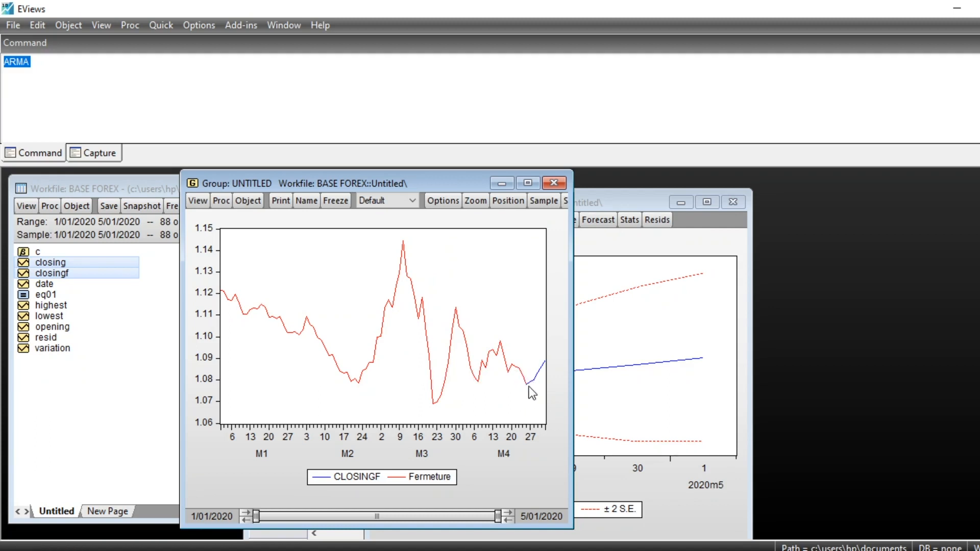
mouse_move(539, 386)
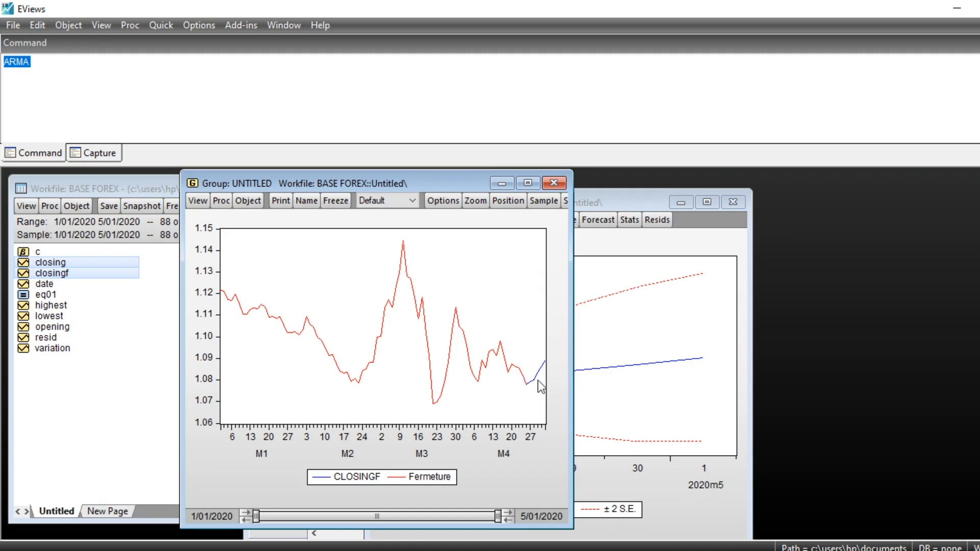
mouse_move(533, 389)
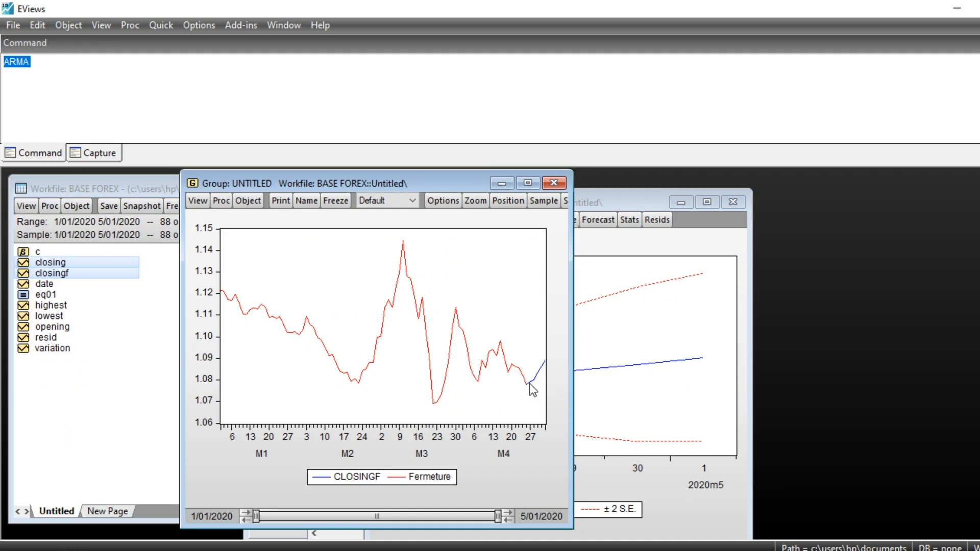
mouse_move(531, 388)
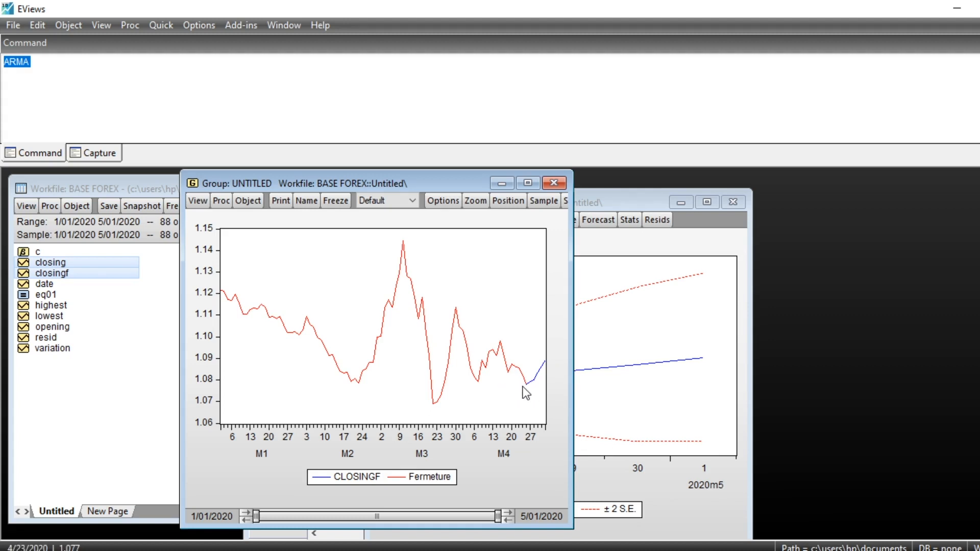
mouse_move(547, 366)
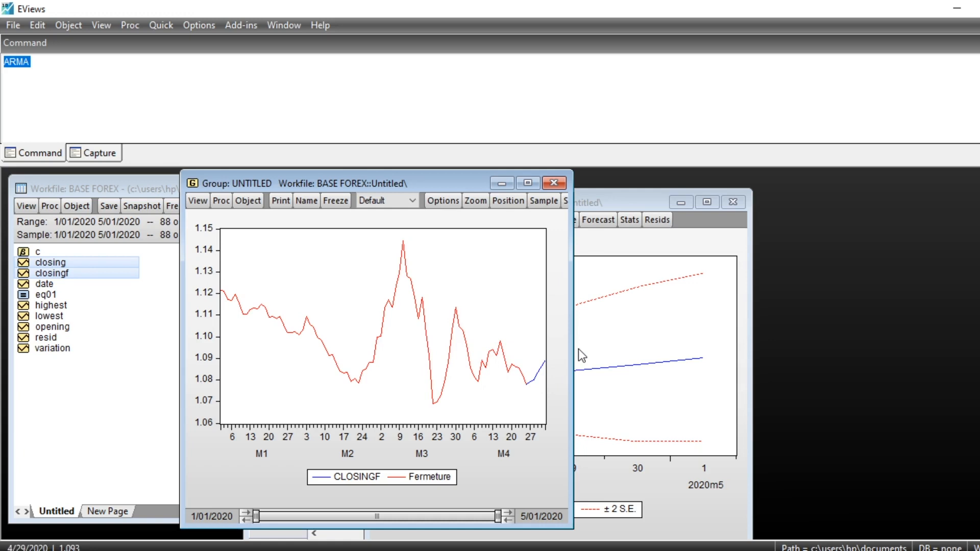
mouse_move(641, 385)
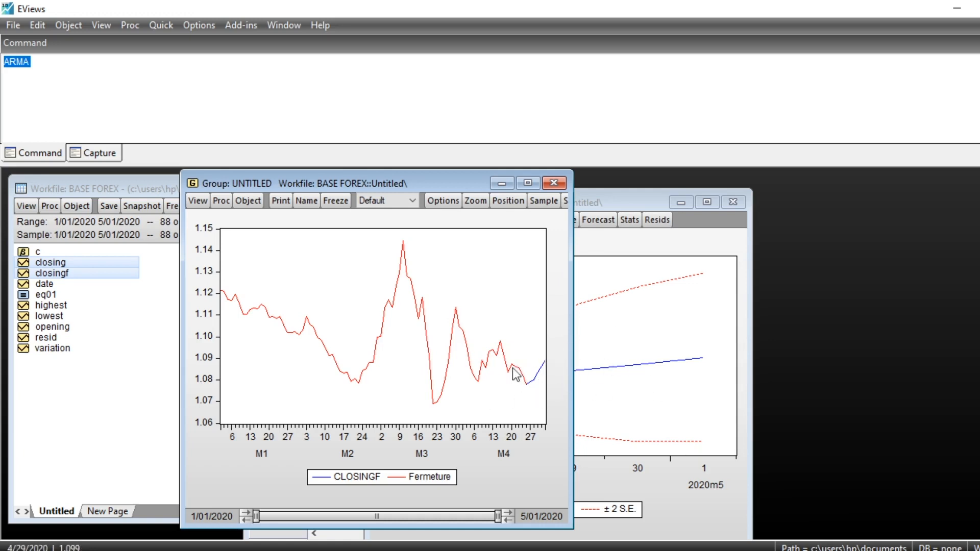
mouse_move(610, 266)
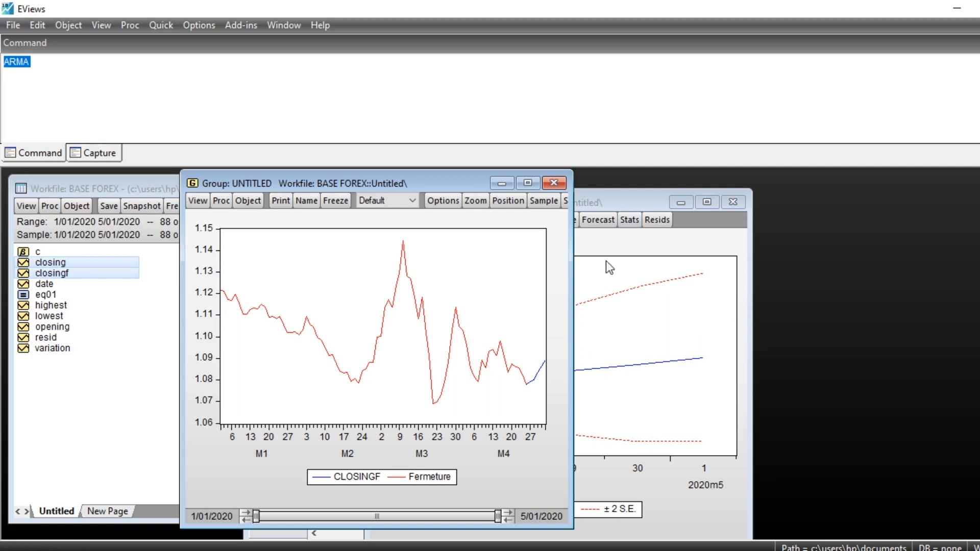